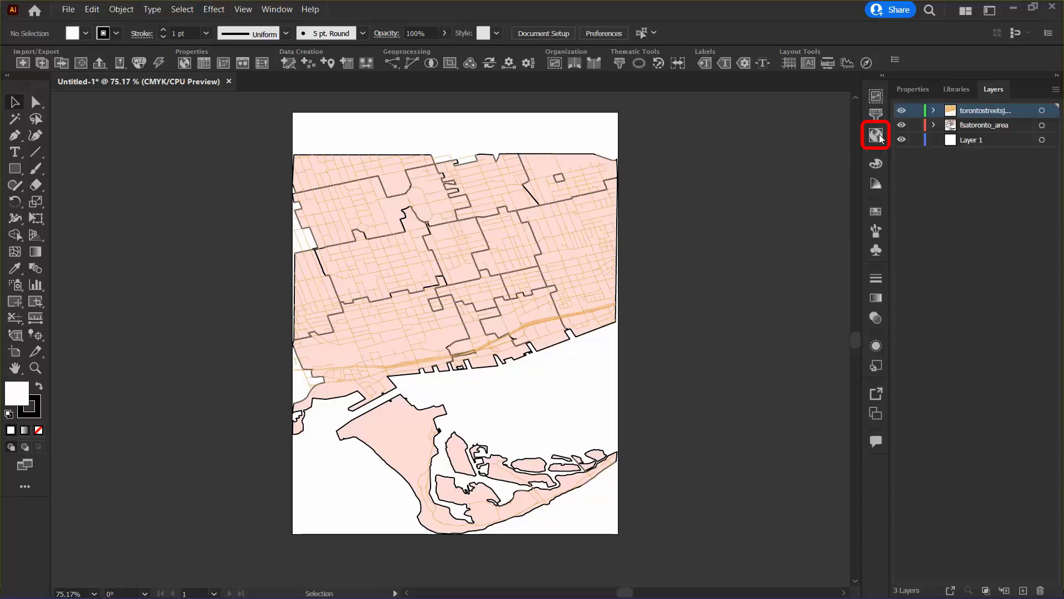
- Enable coordinate transformation for the fsatoronto view, targeting Projected > UTM > NAD83 / UTM zone 17N
click(876, 133)
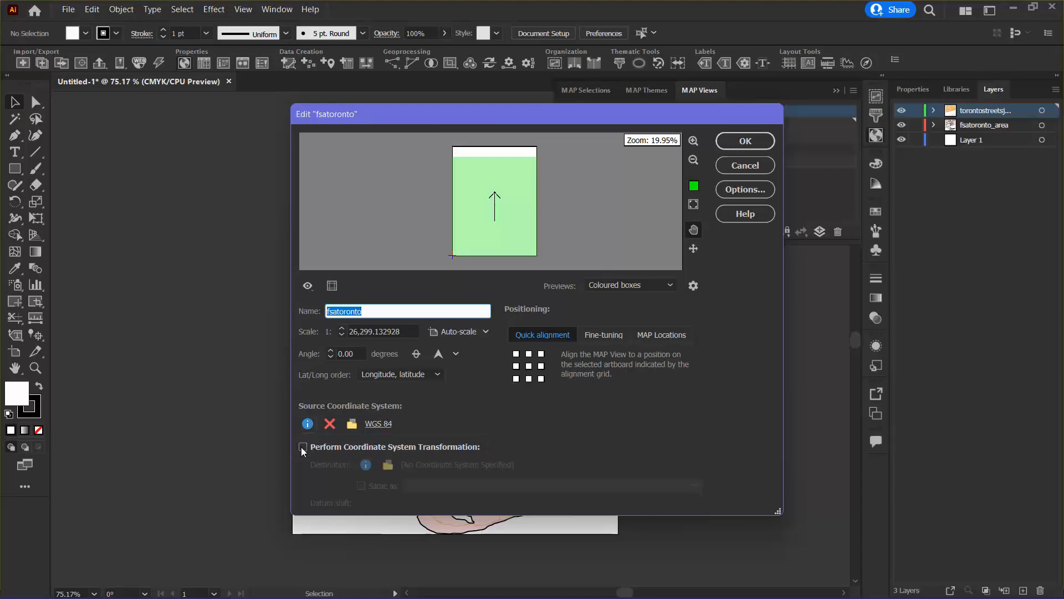
click(303, 447)
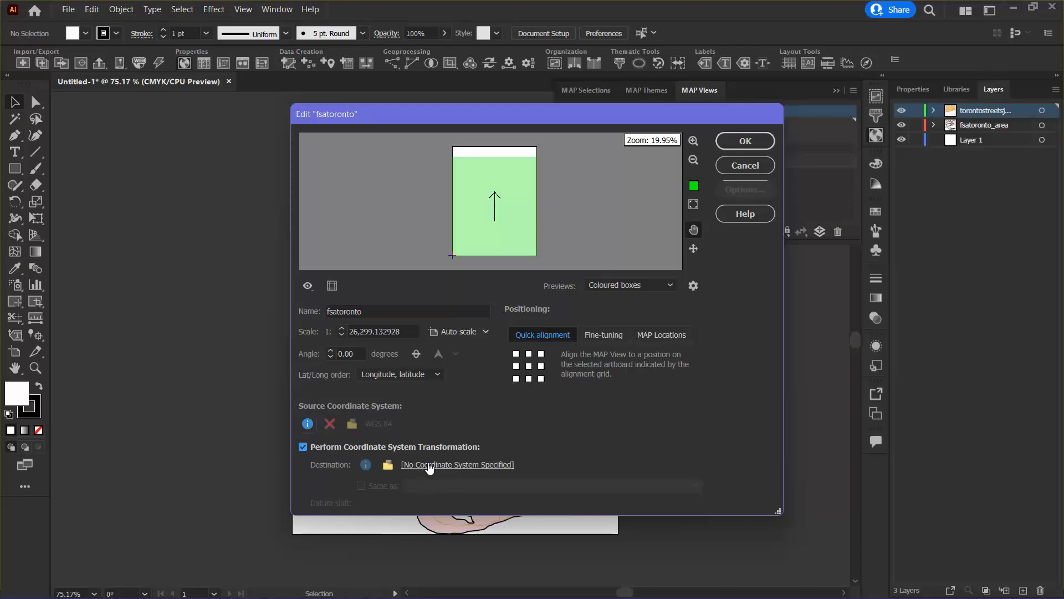
click(457, 464)
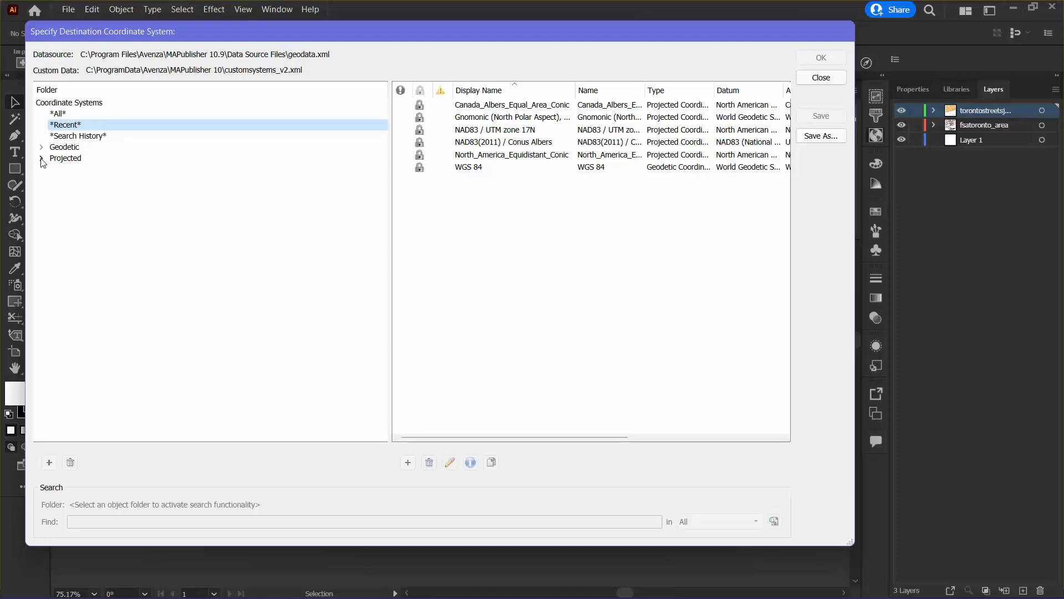
click(40, 158)
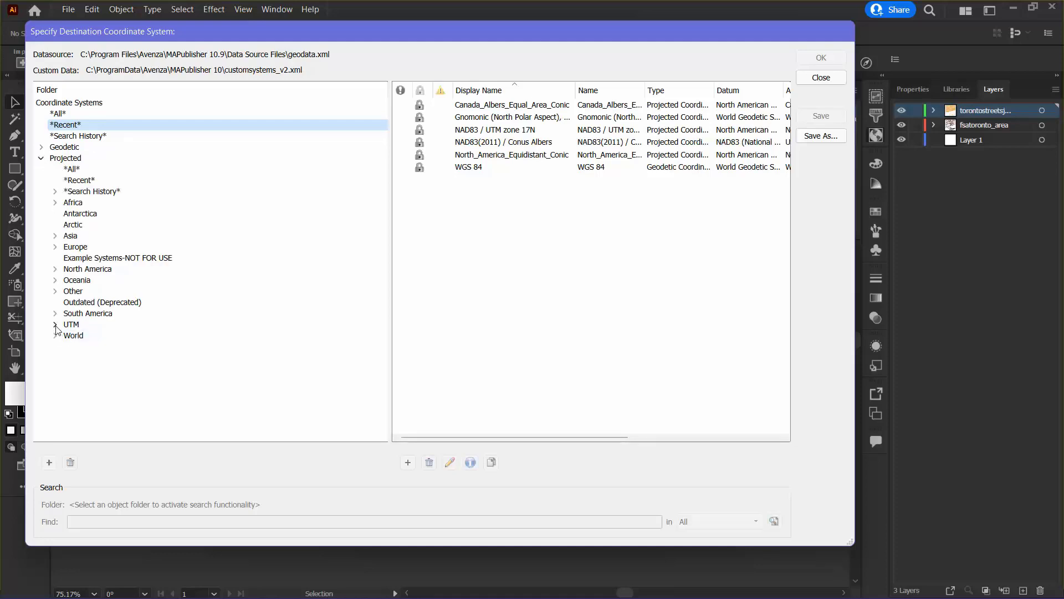
click(55, 324)
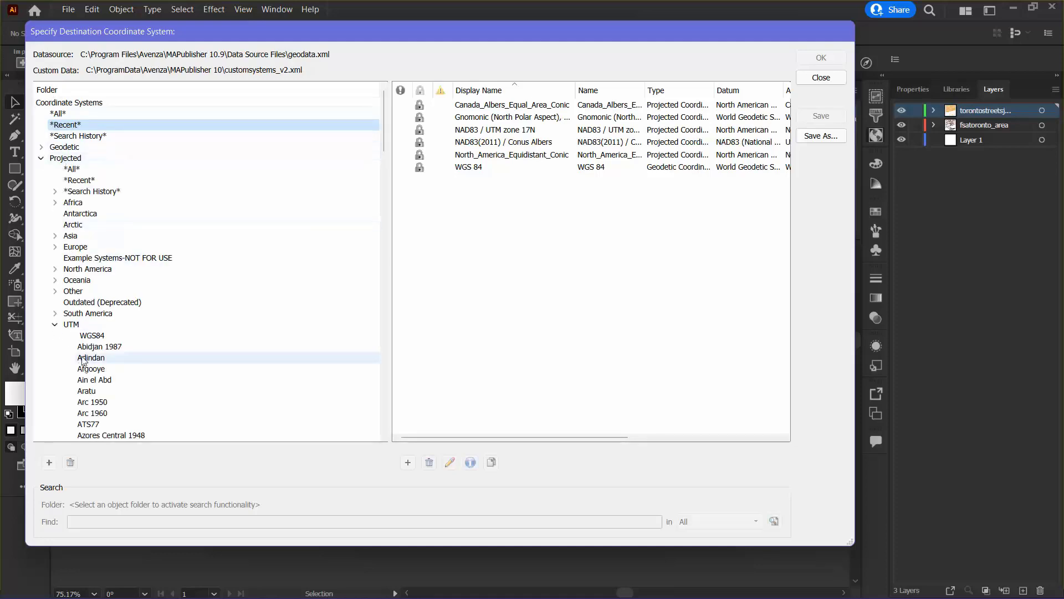
scroll(down, 3)
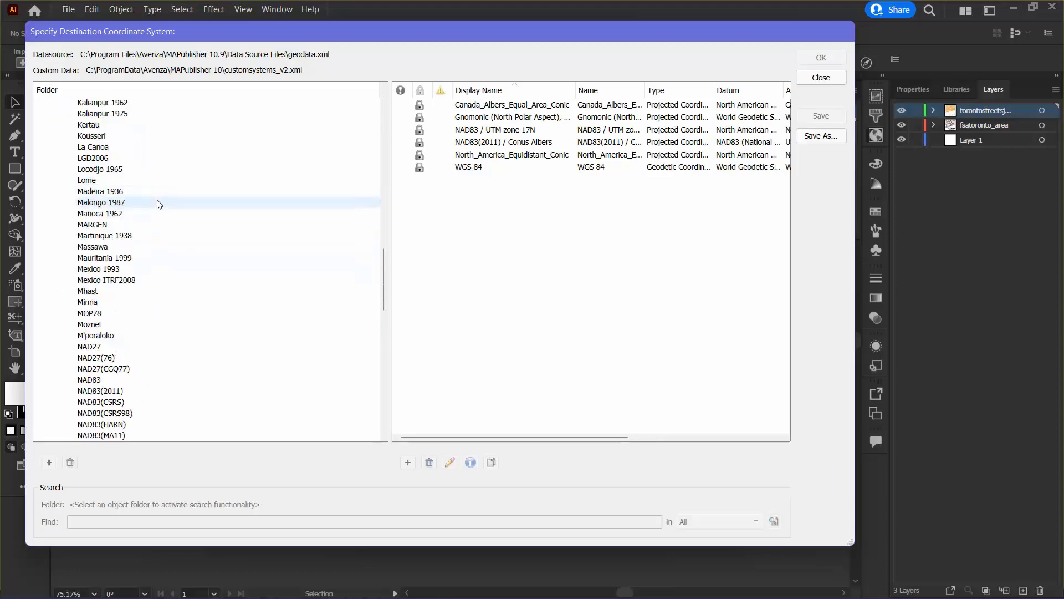
click(88, 290)
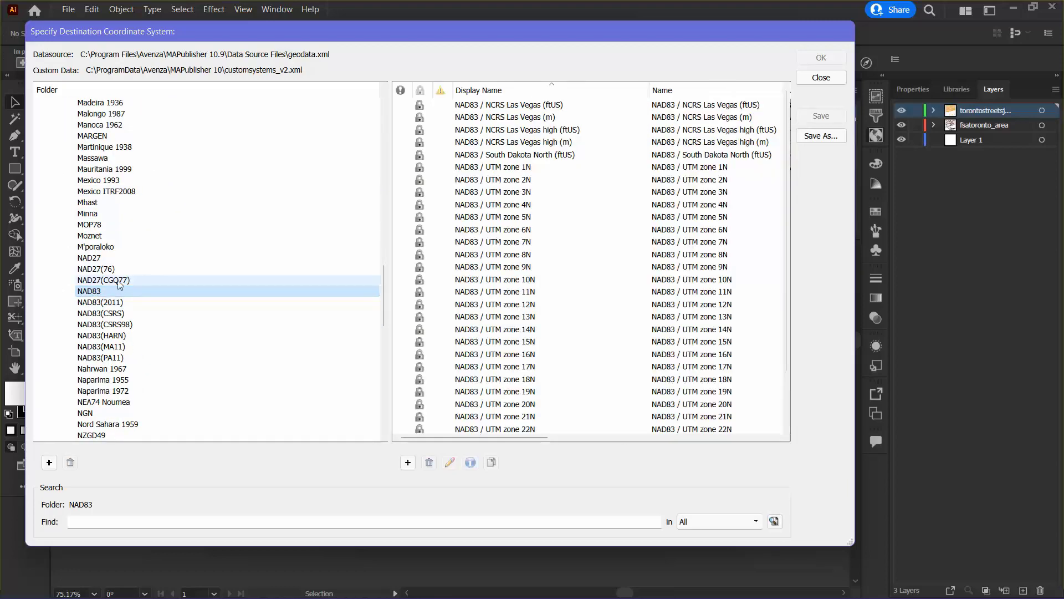
click(508, 366)
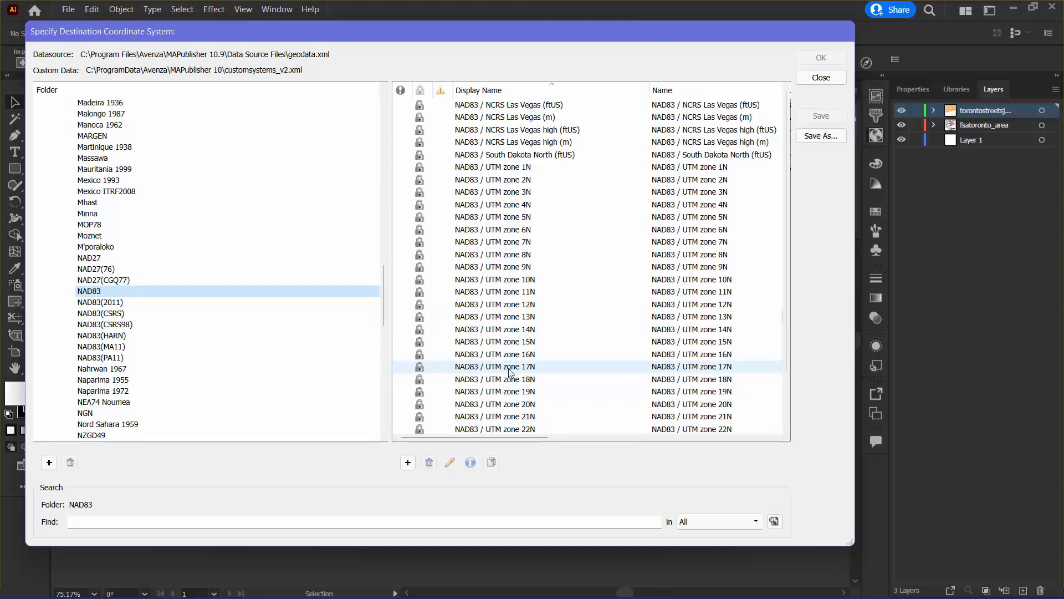
click(820, 57)
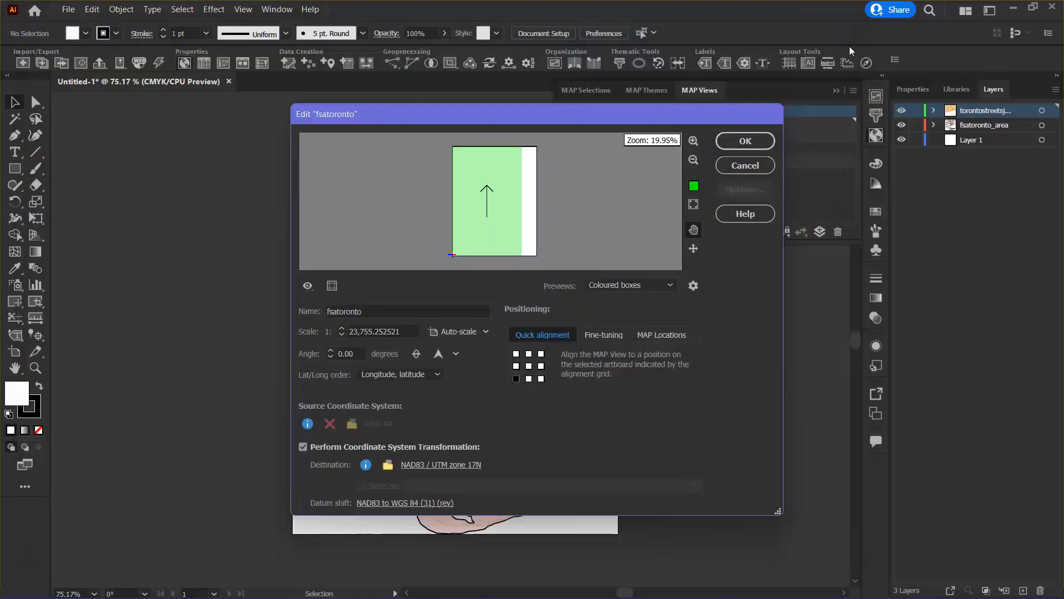
click(743, 141)
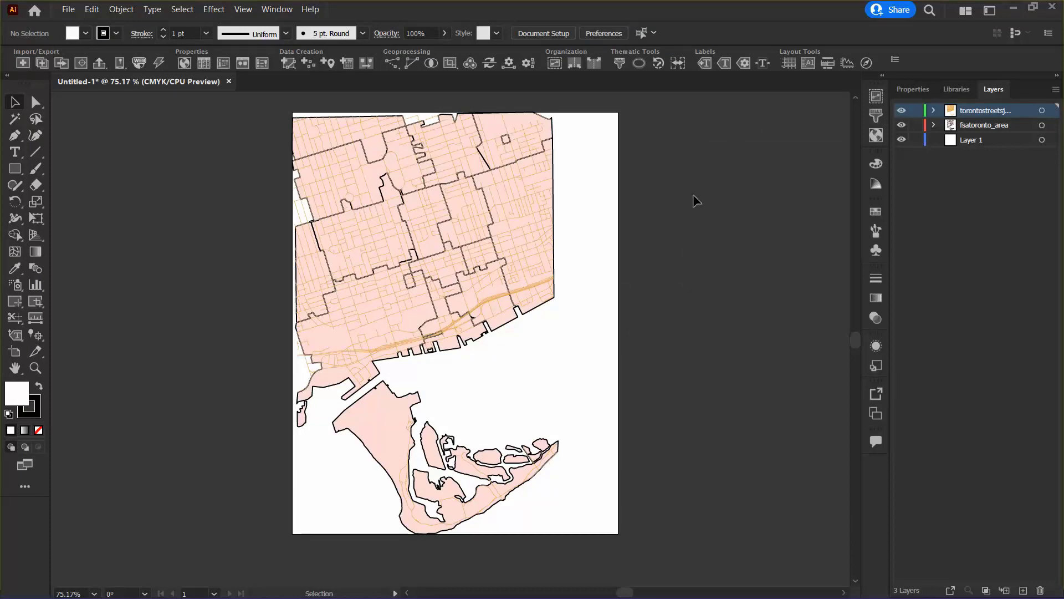
mouse_move(840, 193)
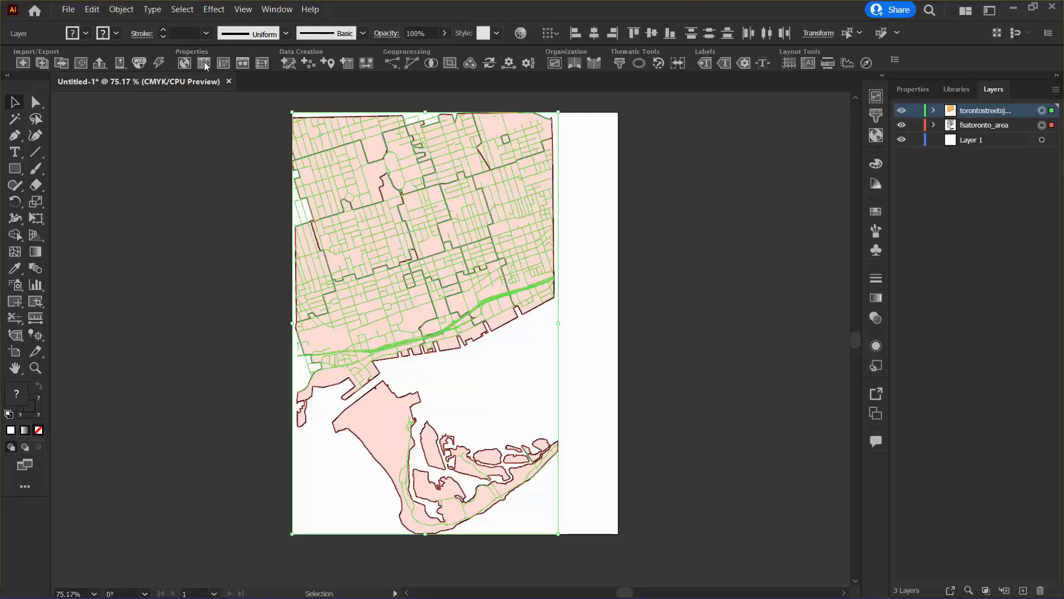
mouse_move(203, 63)
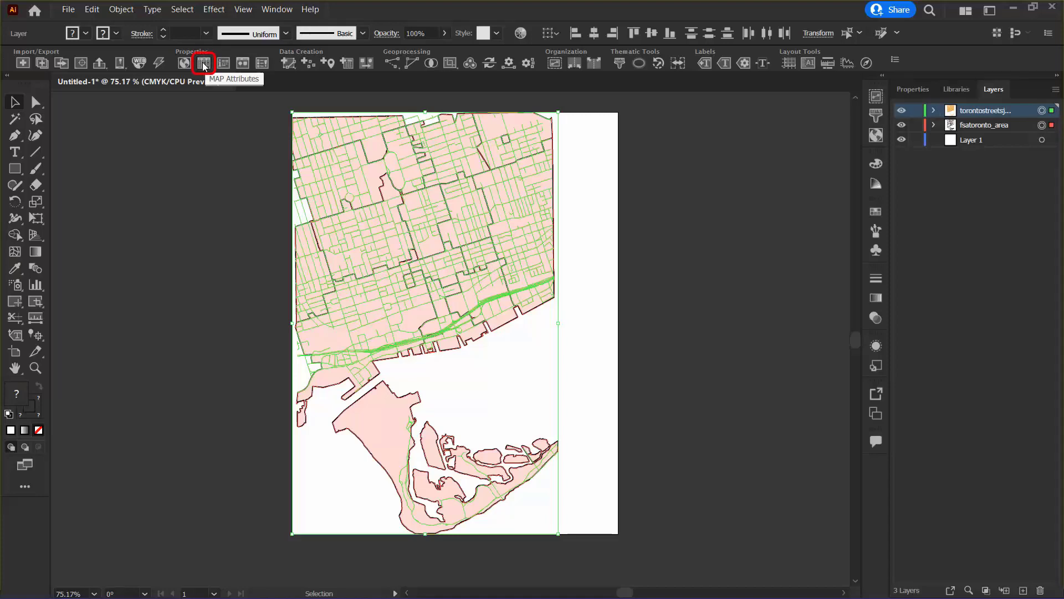
- Open the MAP Attributes panel for the 15 selected fsatoronto_area features
click(203, 63)
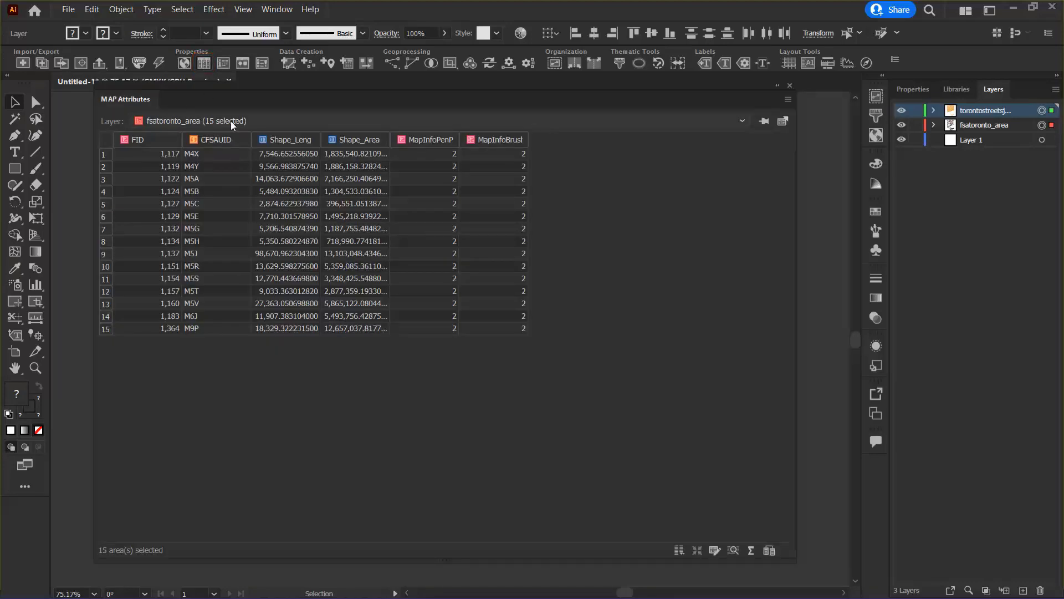
mouse_move(286, 126)
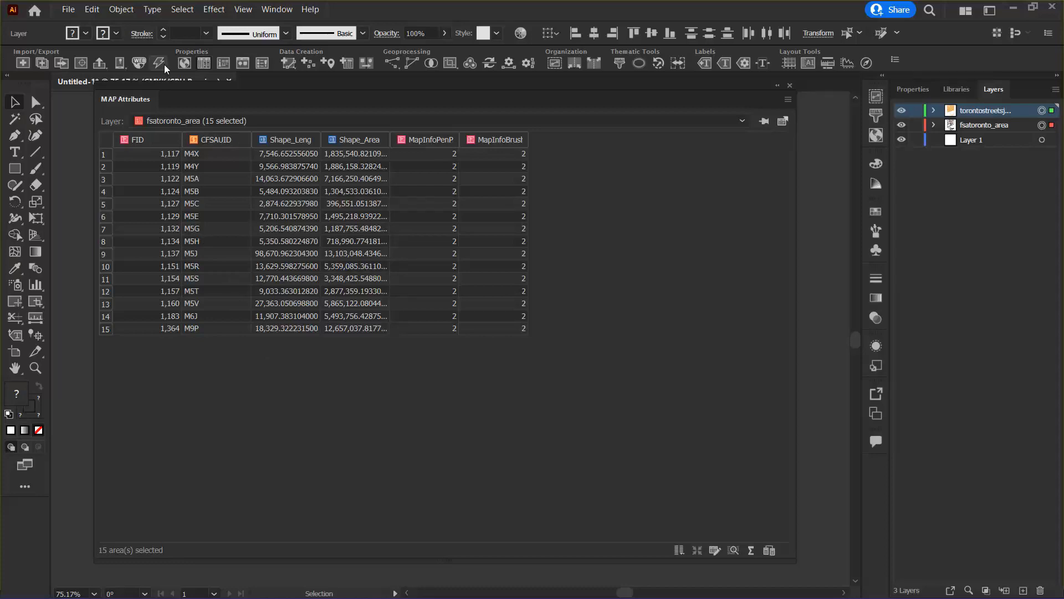
mouse_move(165, 224)
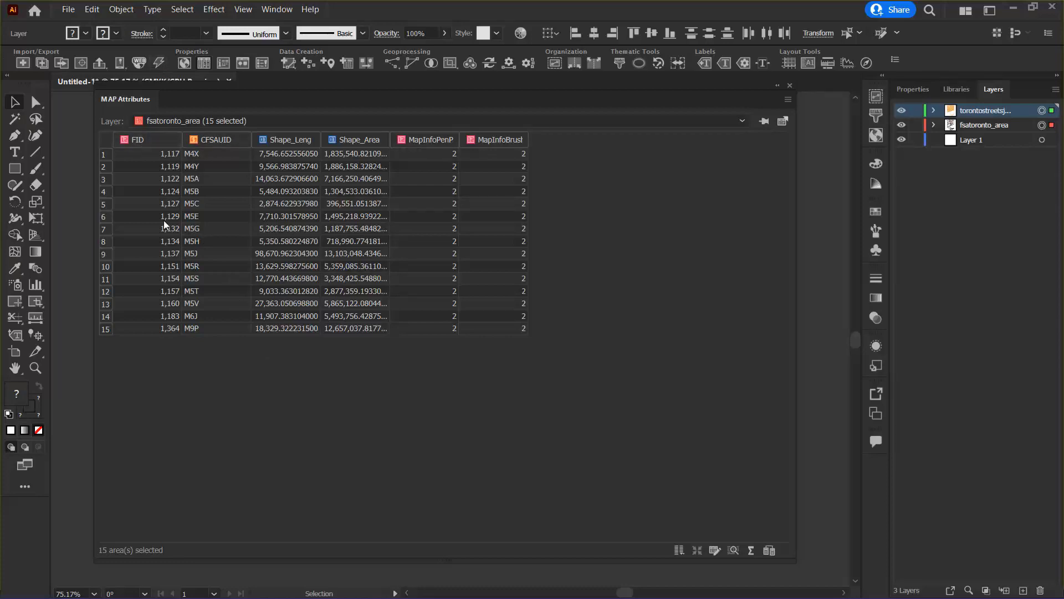
mouse_move(193, 160)
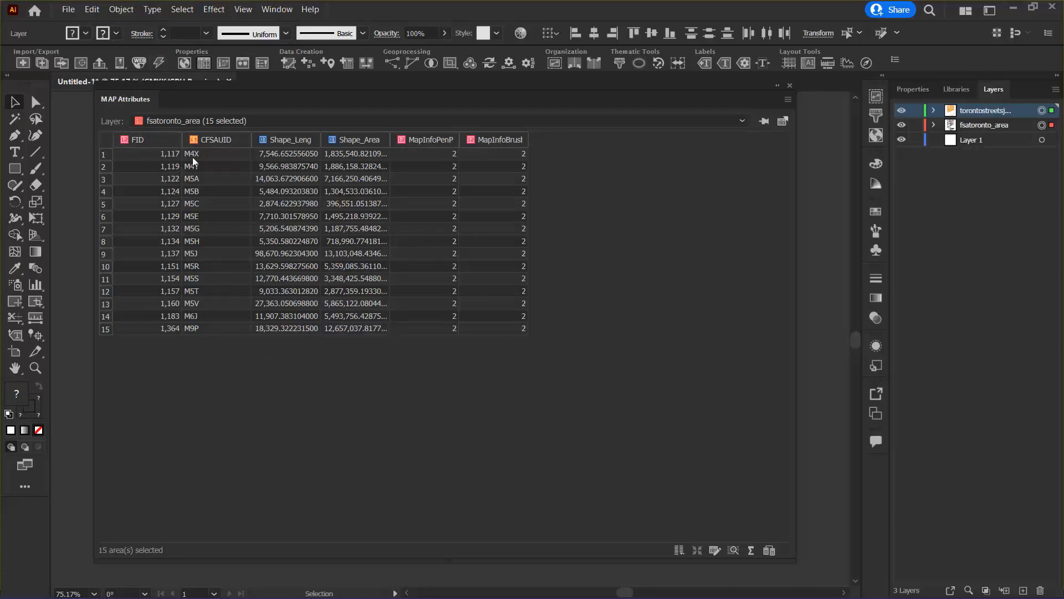
mouse_move(238, 218)
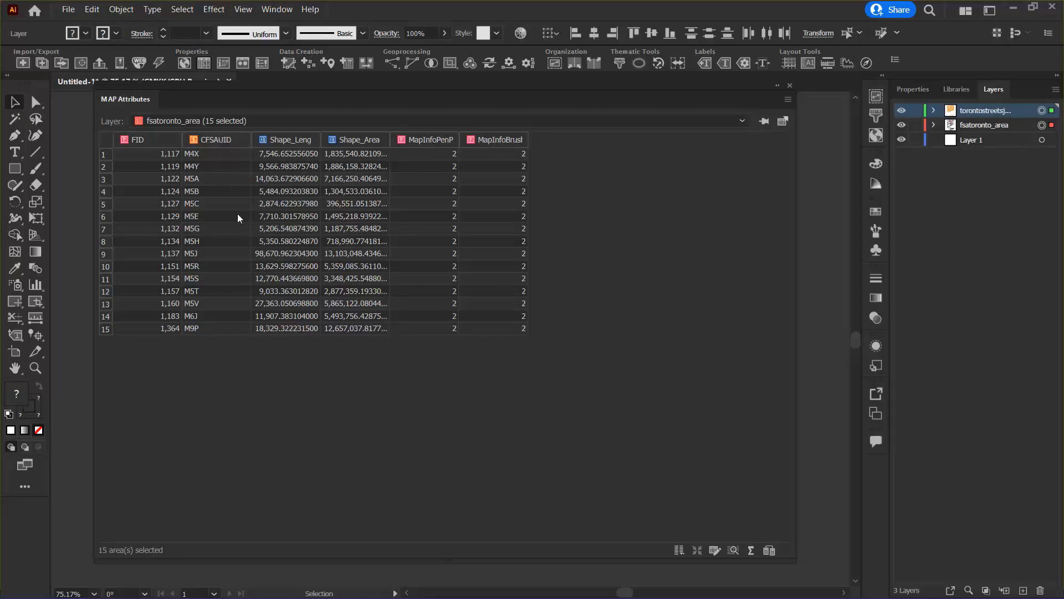
mouse_move(303, 125)
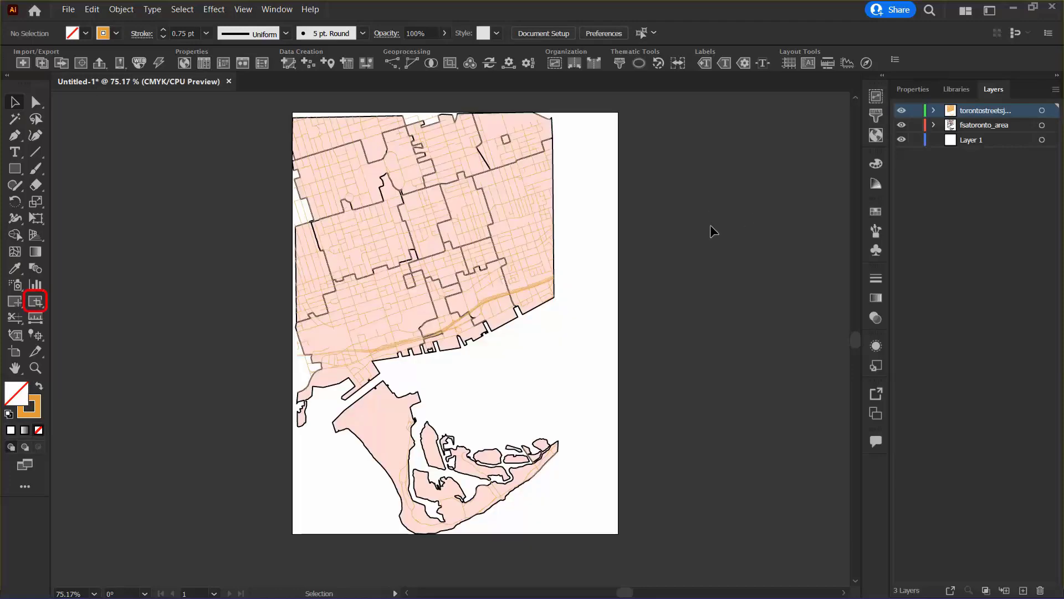
mouse_move(708, 229)
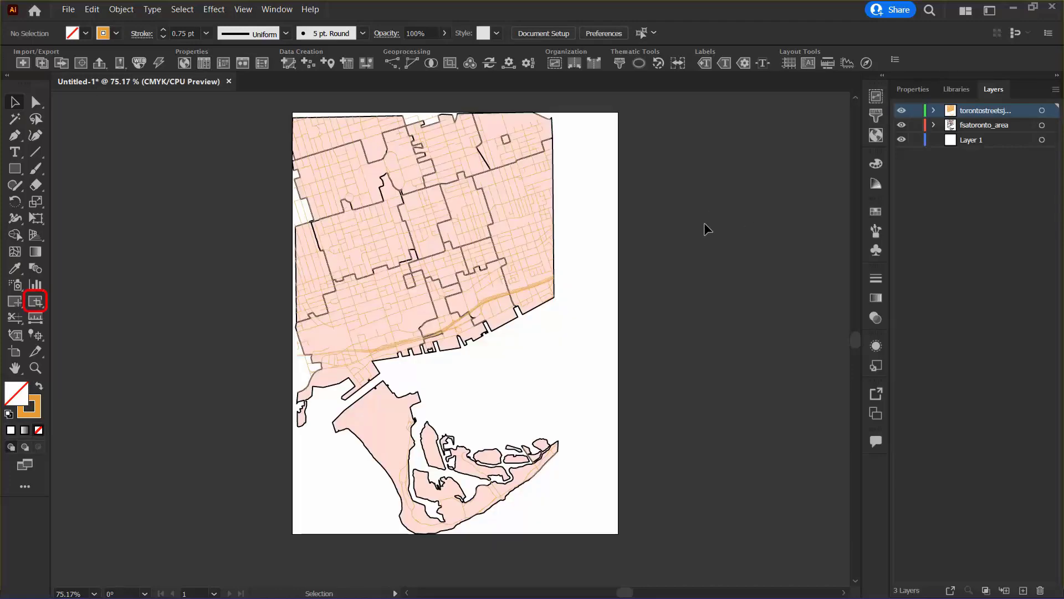
mouse_move(36, 301)
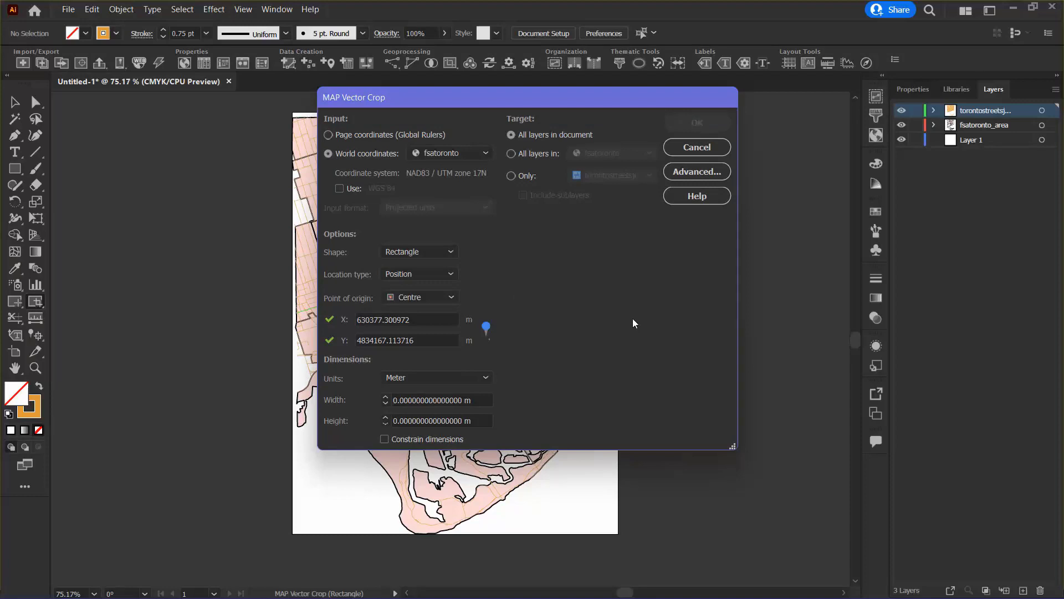
mouse_move(393, 207)
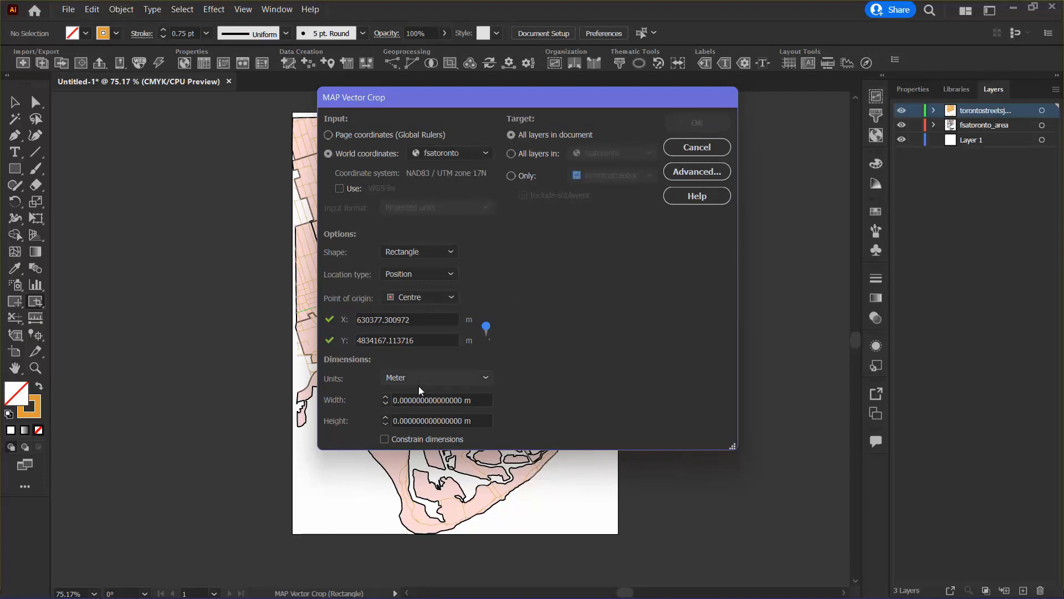
mouse_move(423, 381)
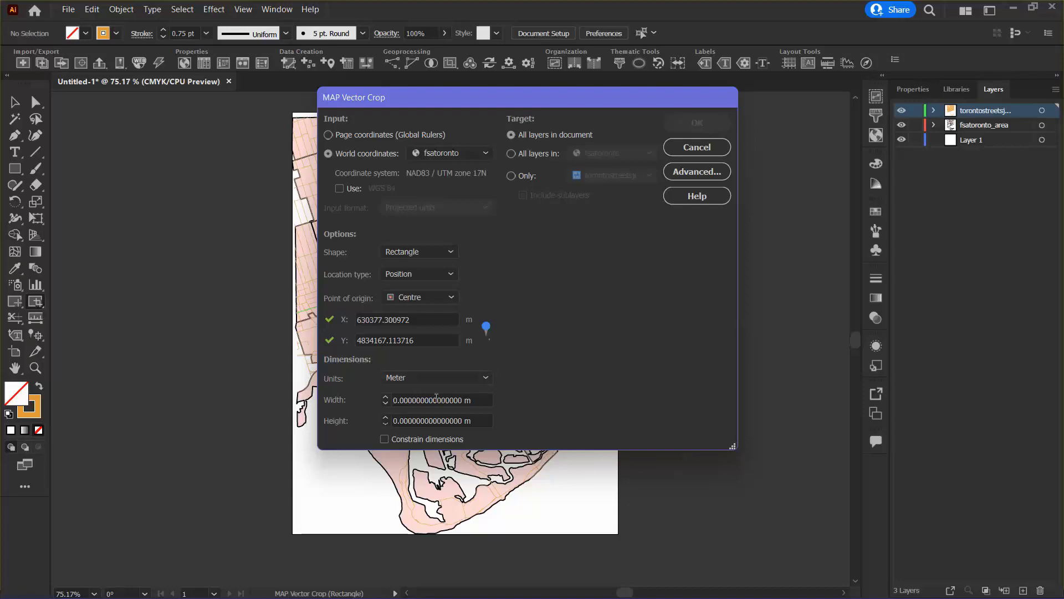
- Vector-crop only fsatoronto_area with a 2000 m by 4200 m rectangle, previewing before OK
click(438, 399)
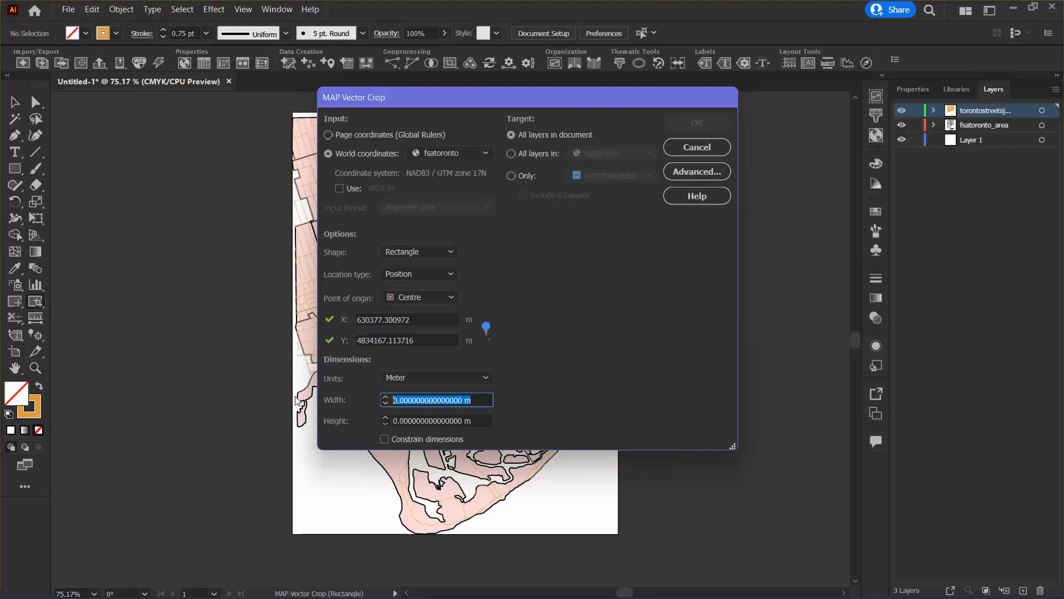
text(2000 m)
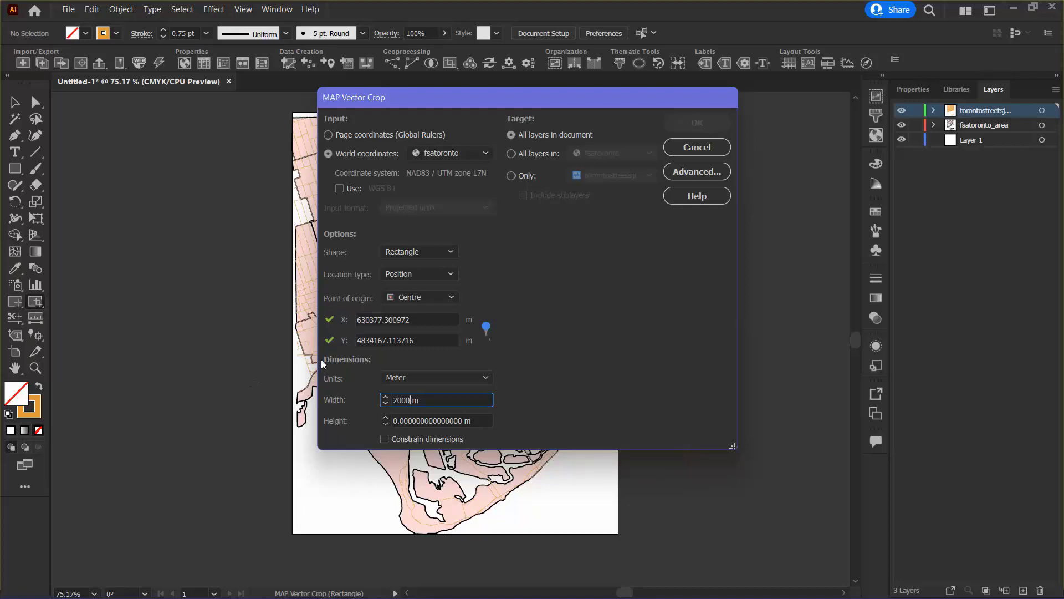
key(Tab)
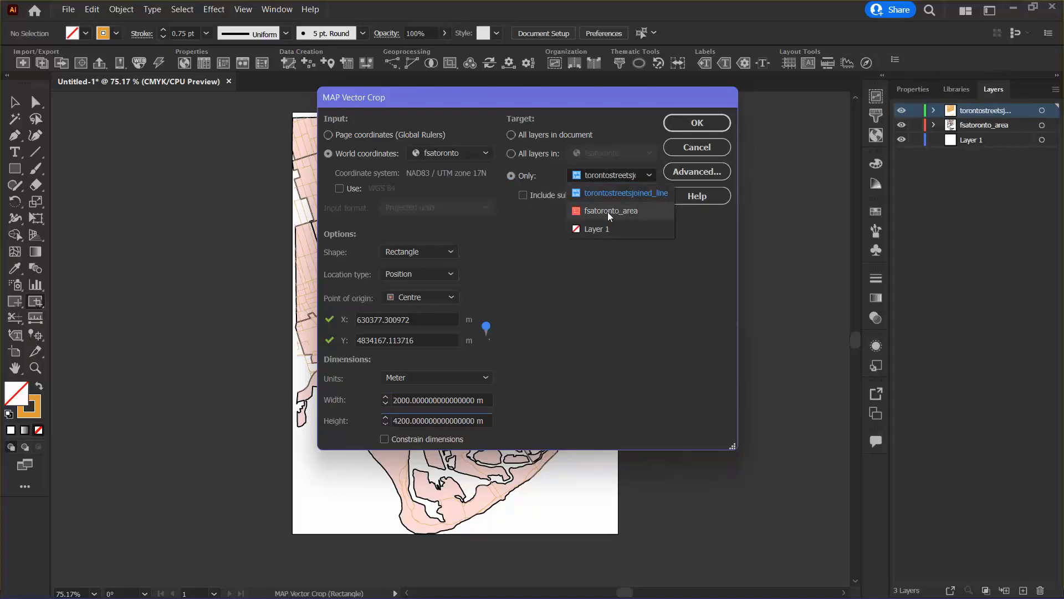
click(608, 210)
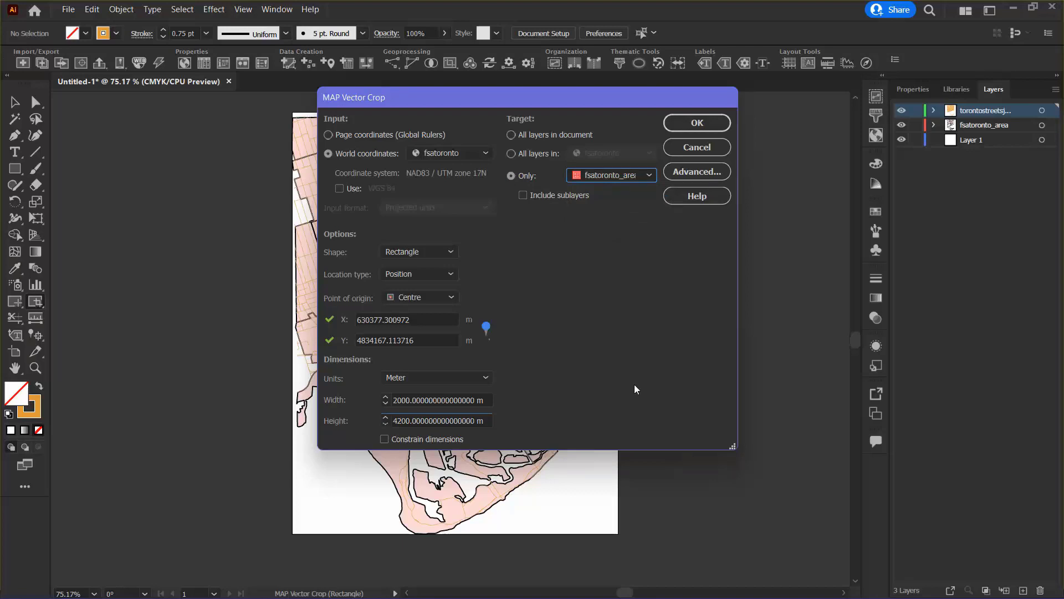
mouse_move(386, 114)
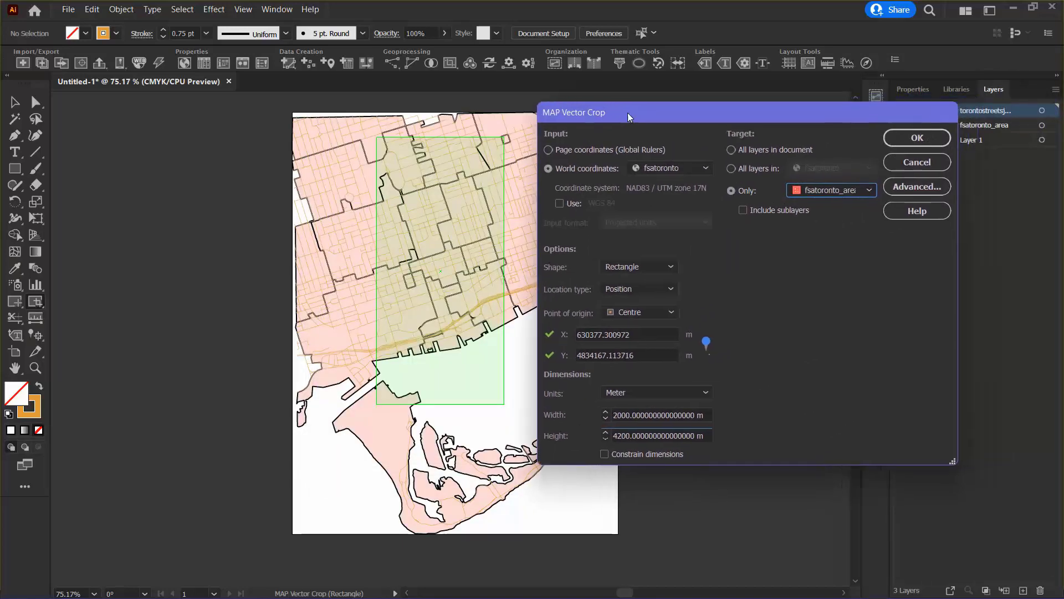
drag(627, 112, 664, 117)
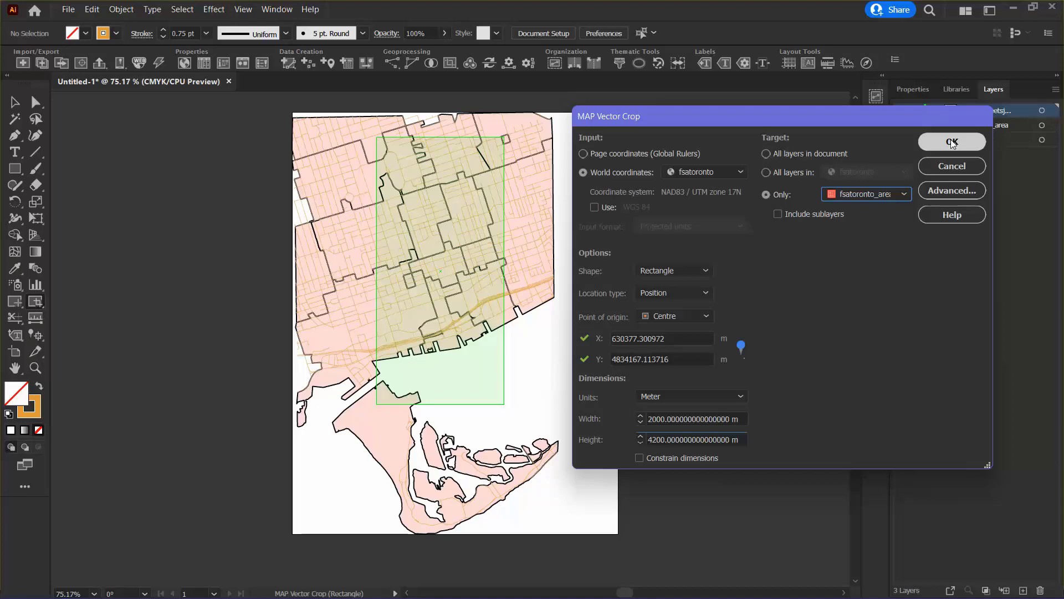
click(951, 141)
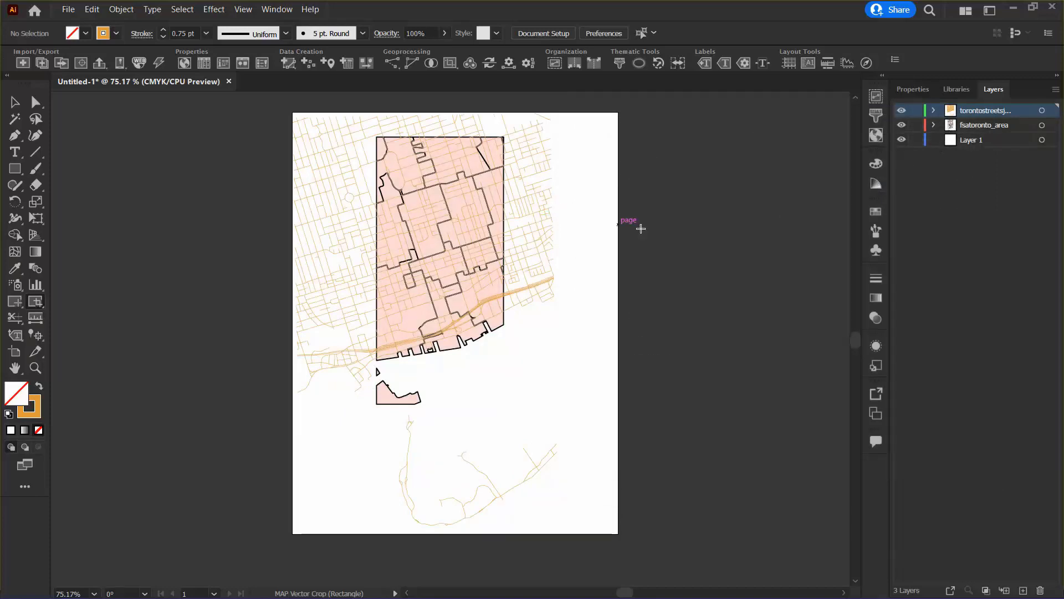
mouse_move(502, 385)
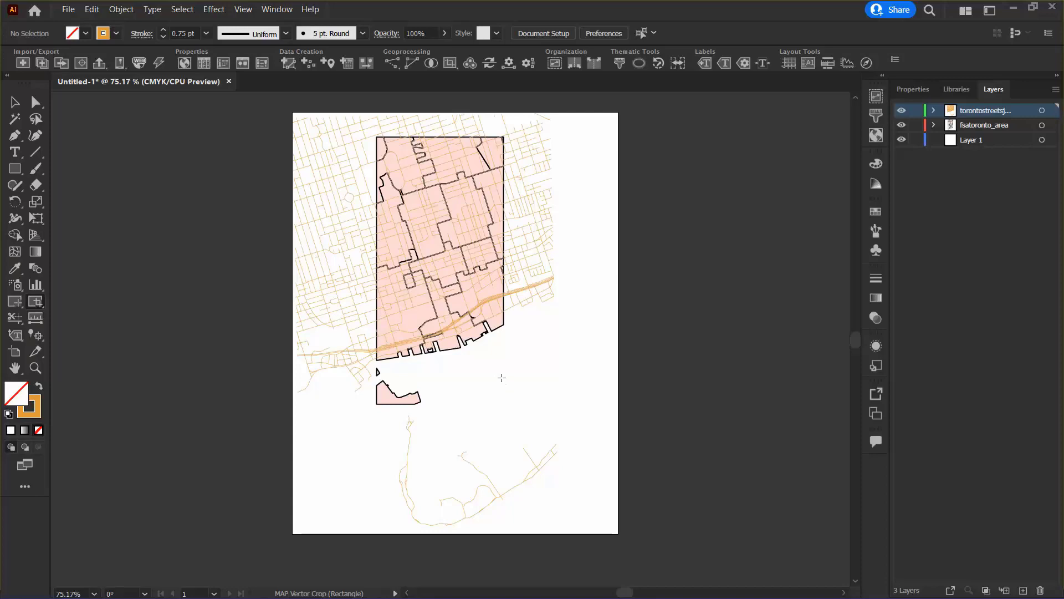
mouse_move(46, 303)
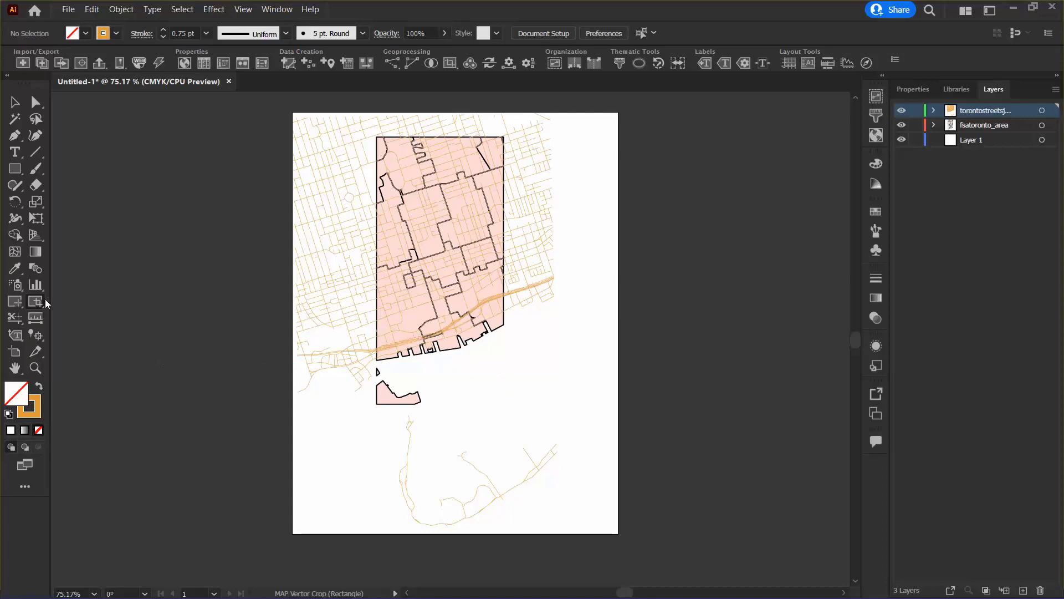
- Draw an ellipse-tool crop circle of about 848 m radius over the central FSA areas
click(15, 300)
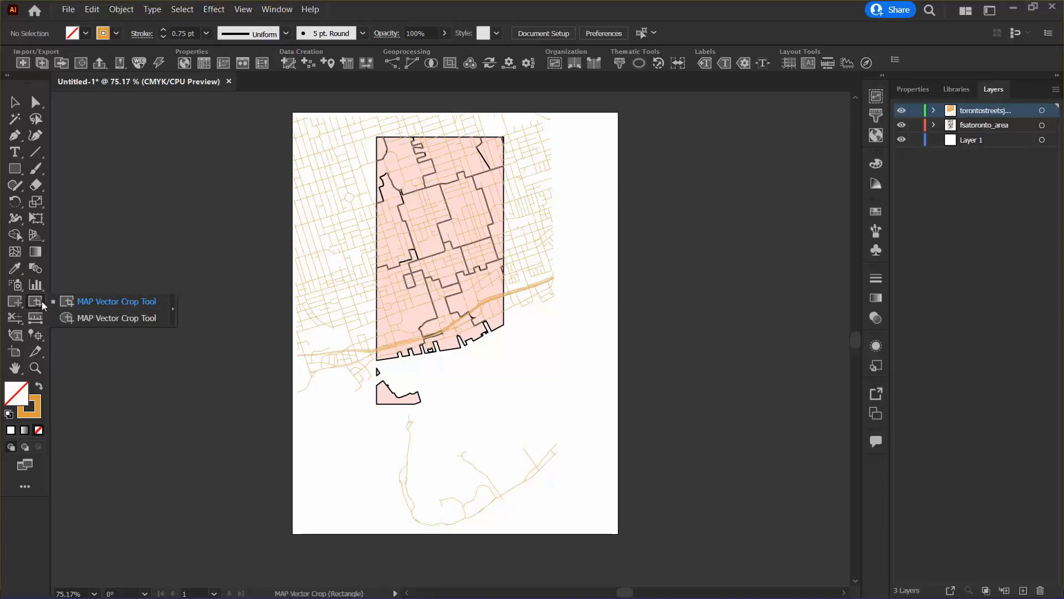
mouse_move(101, 318)
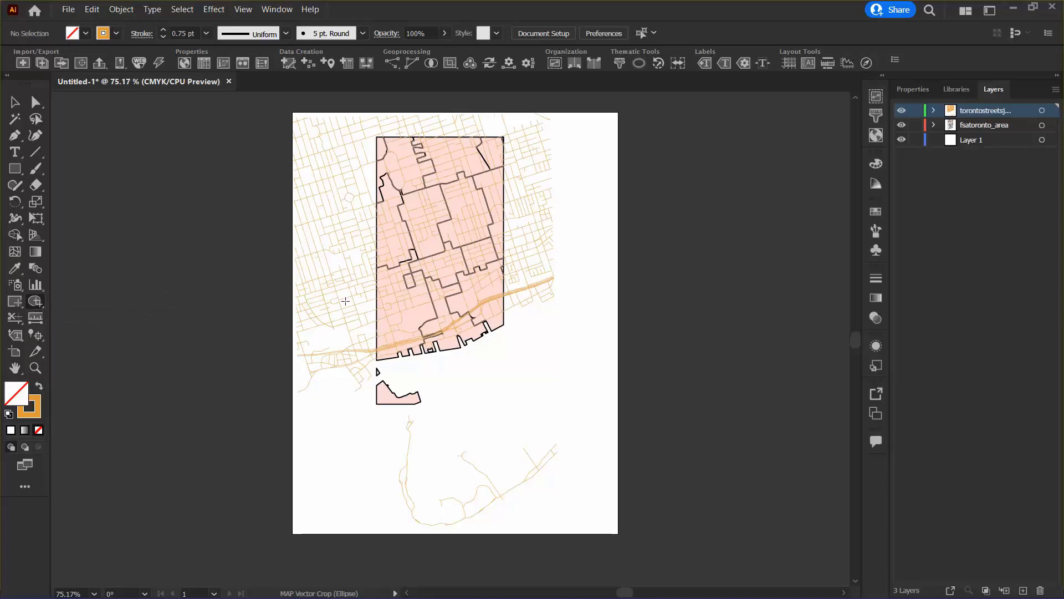
mouse_move(338, 279)
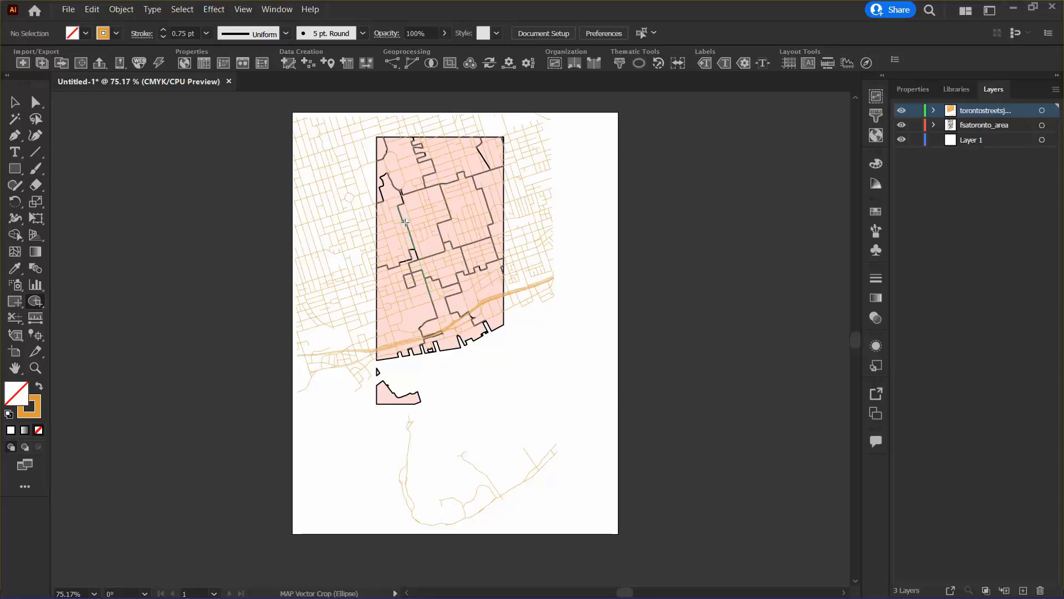
mouse_move(433, 250)
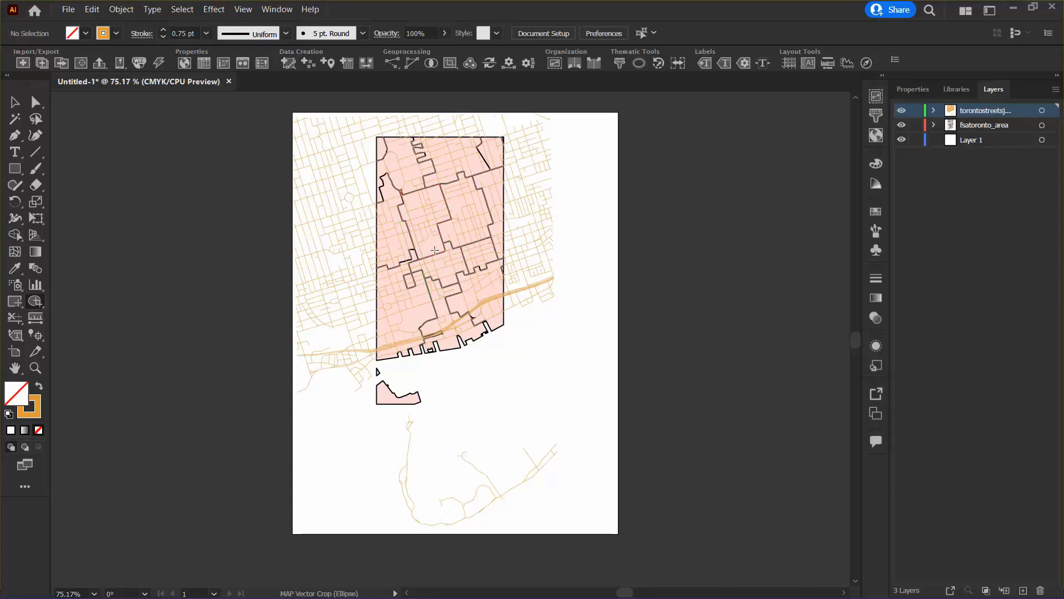
drag(434, 251, 495, 305)
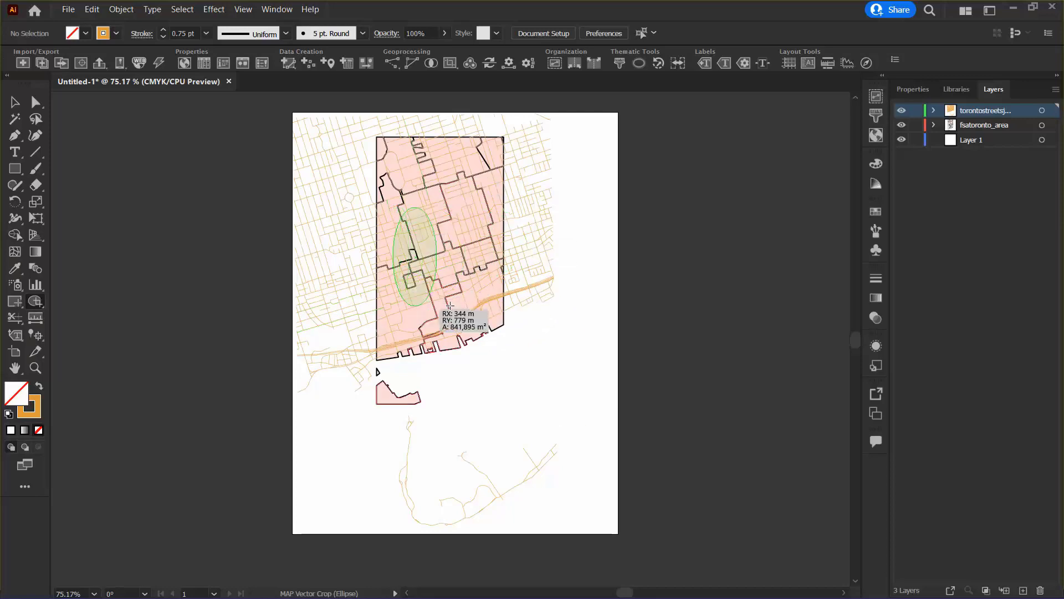
drag(428, 314, 428, 253)
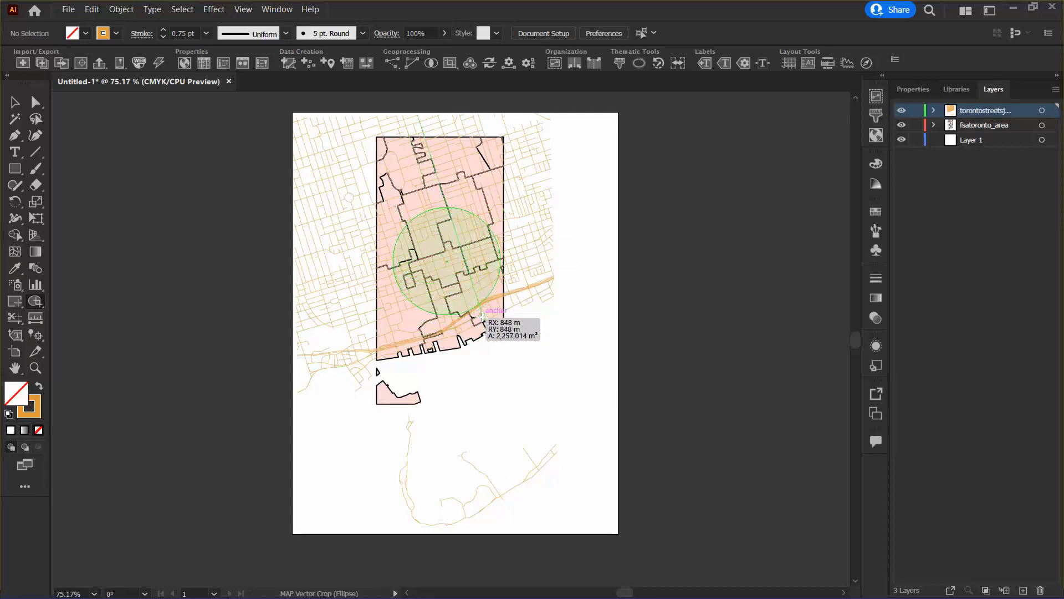
drag(502, 315, 479, 295)
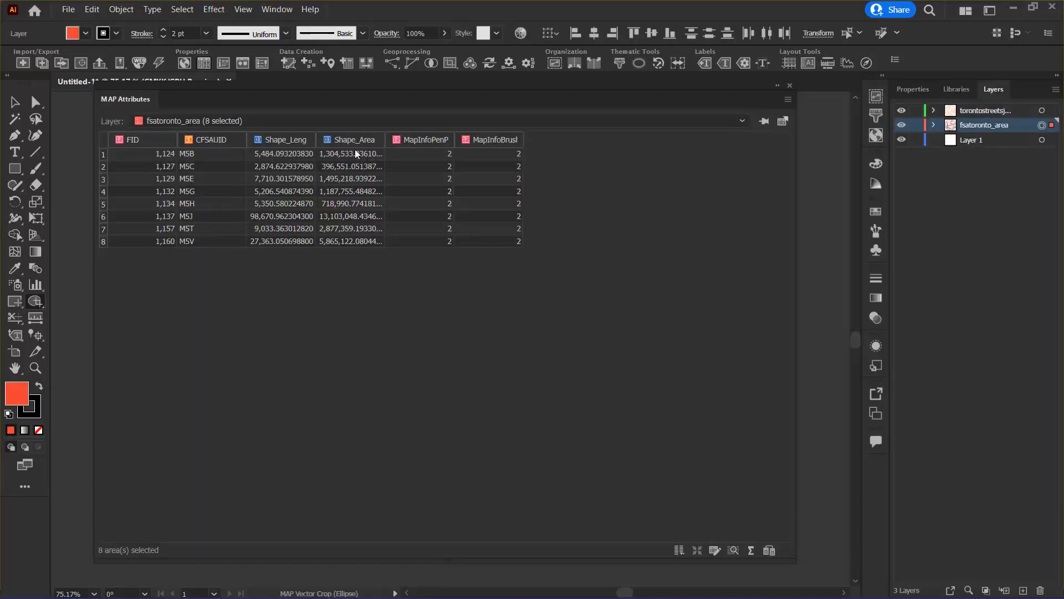
mouse_move(294, 319)
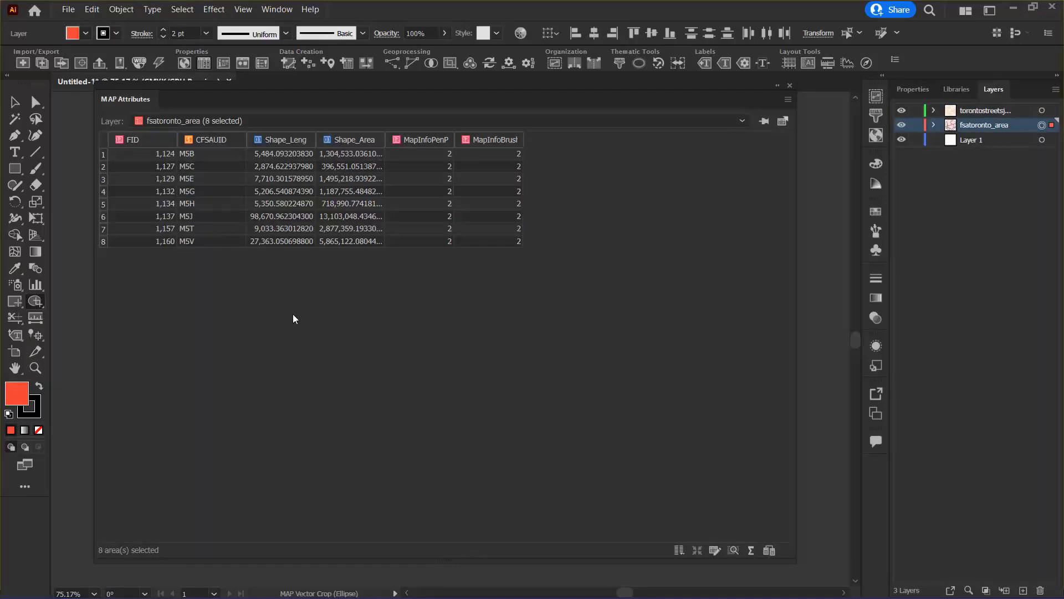
mouse_move(283, 313)
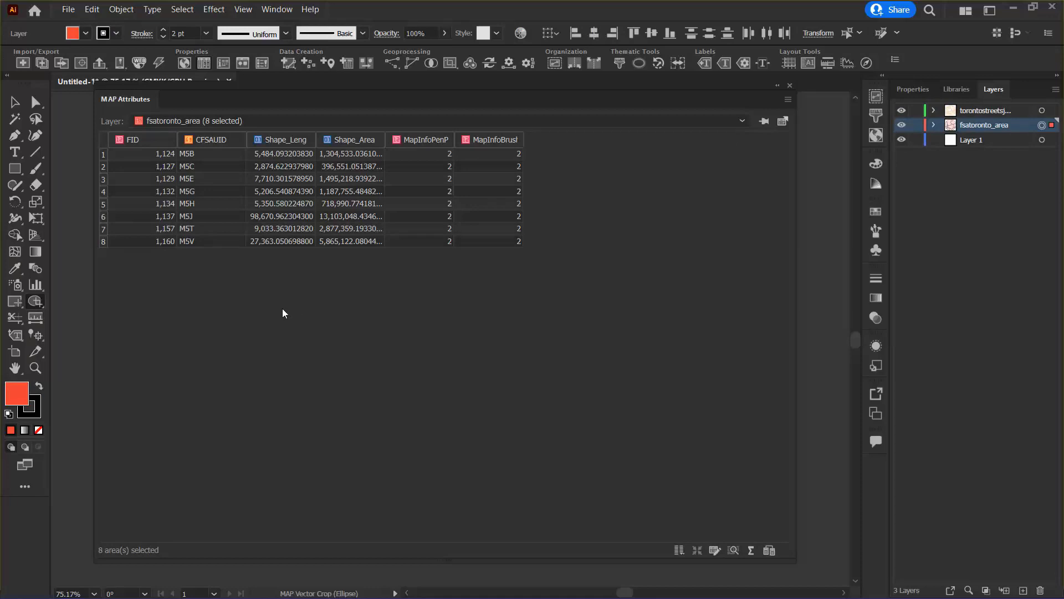